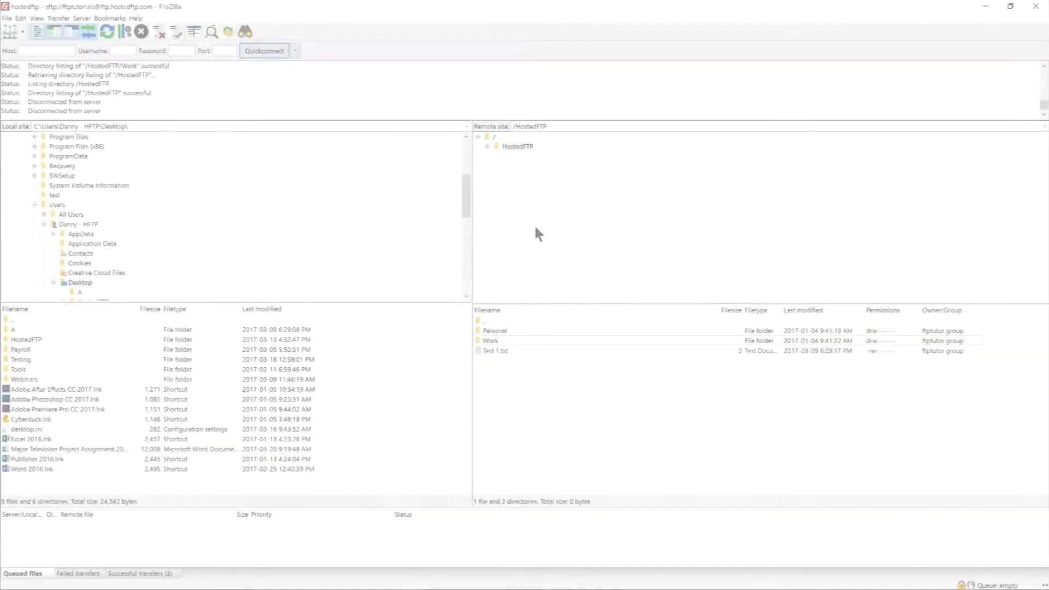
# Navigate the remote tree to /HostedFTP/Work and bring up the Bookmarks menu.
pyautogui.click(518, 146)
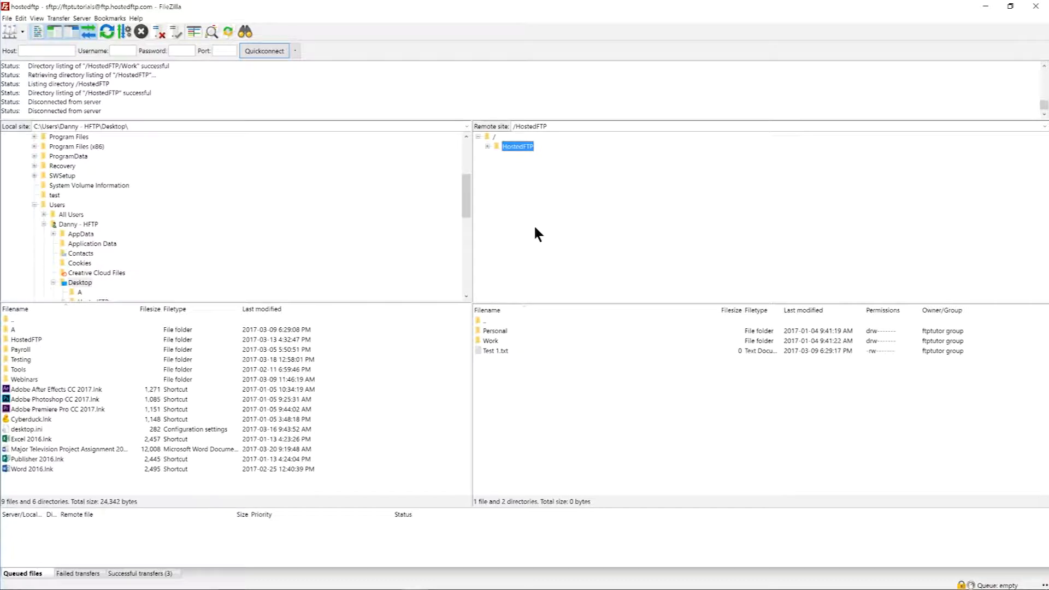
pyautogui.click(487, 146)
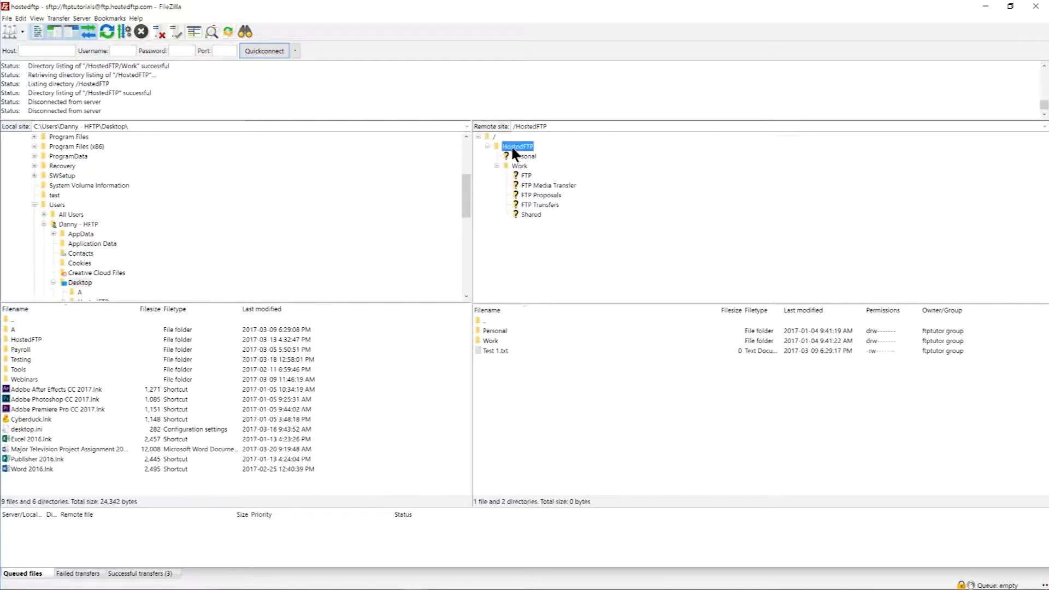
pyautogui.click(519, 166)
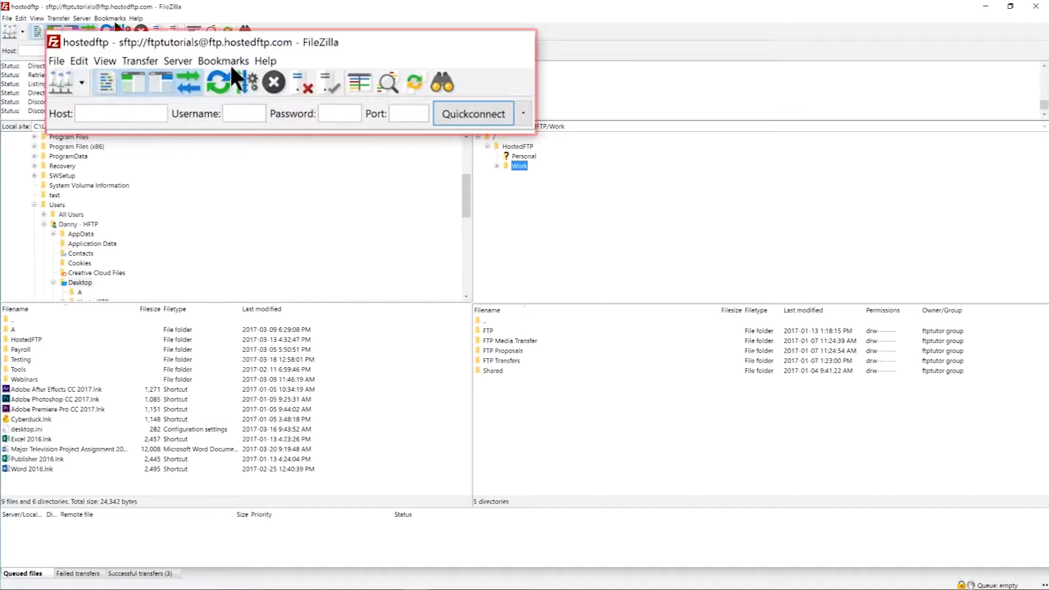
pyautogui.click(223, 61)
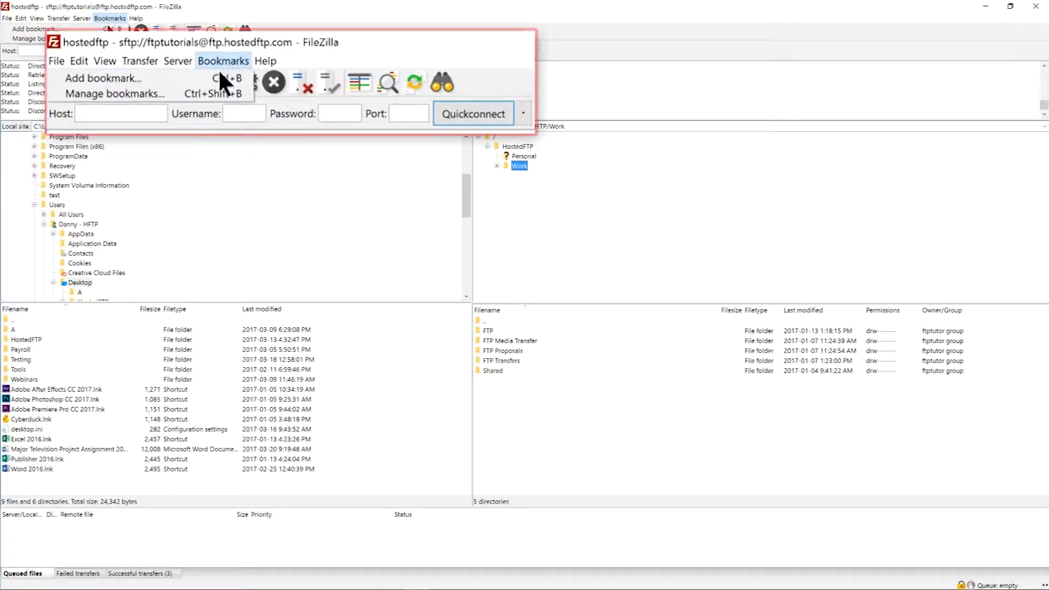
# Add a new global bookmark (site-specific toggled off again) and name it MAIN.
pyautogui.click(103, 78)
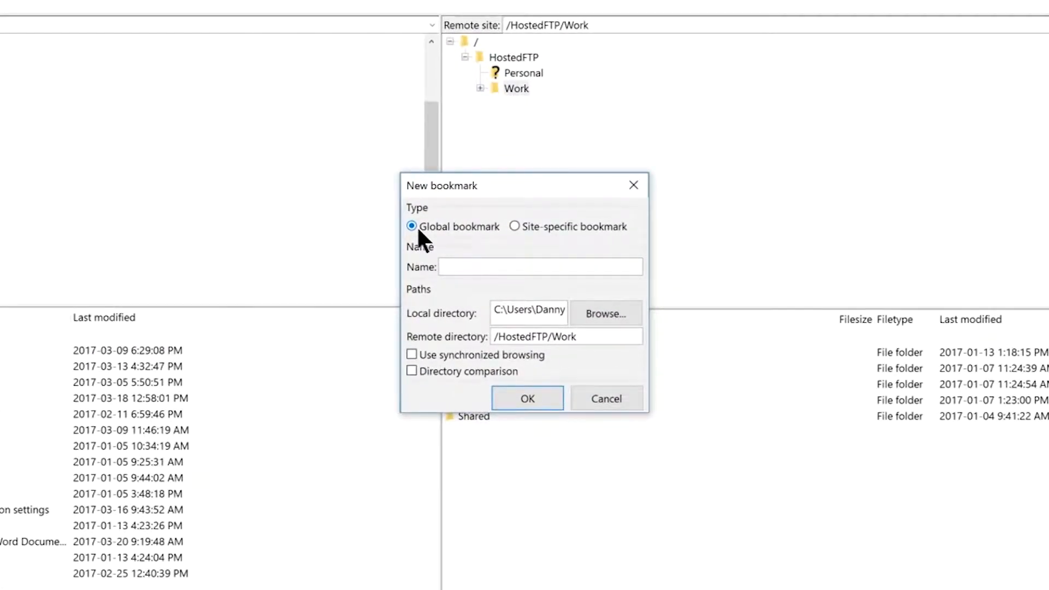
pyautogui.moveTo(519, 237)
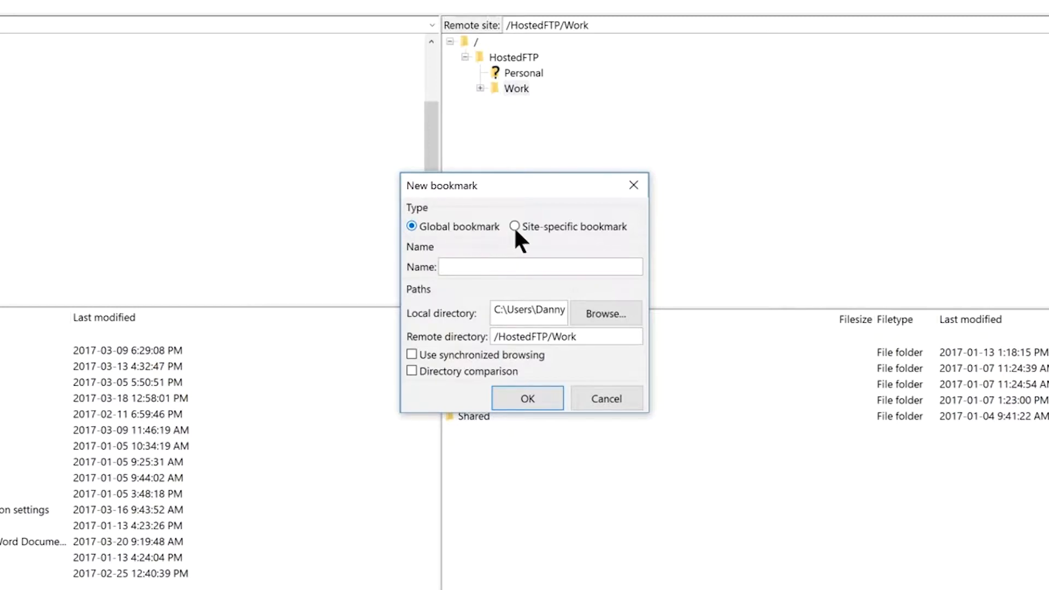
pyautogui.click(515, 226)
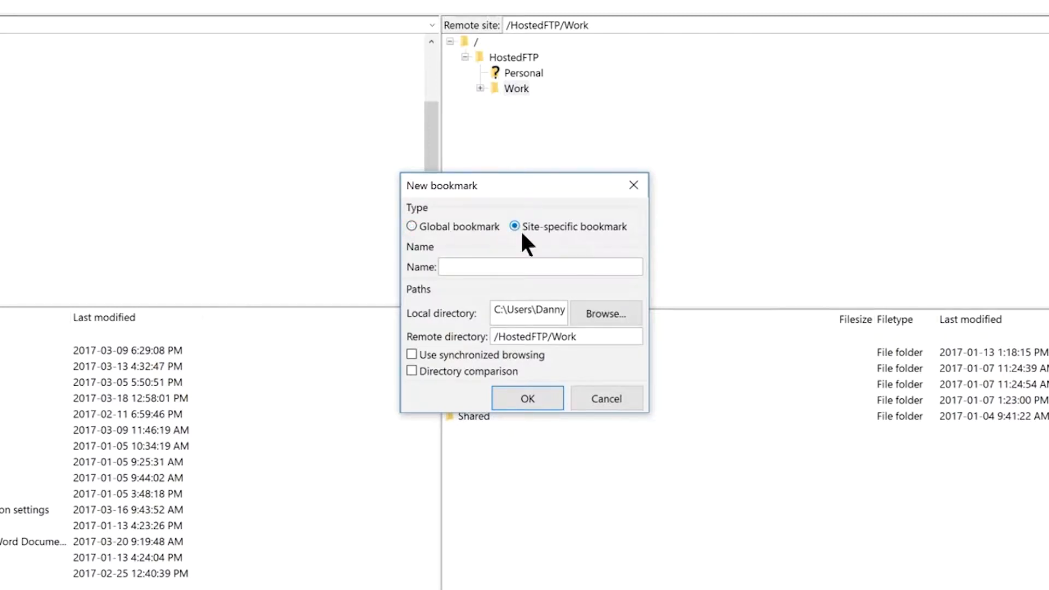
pyautogui.moveTo(509, 254)
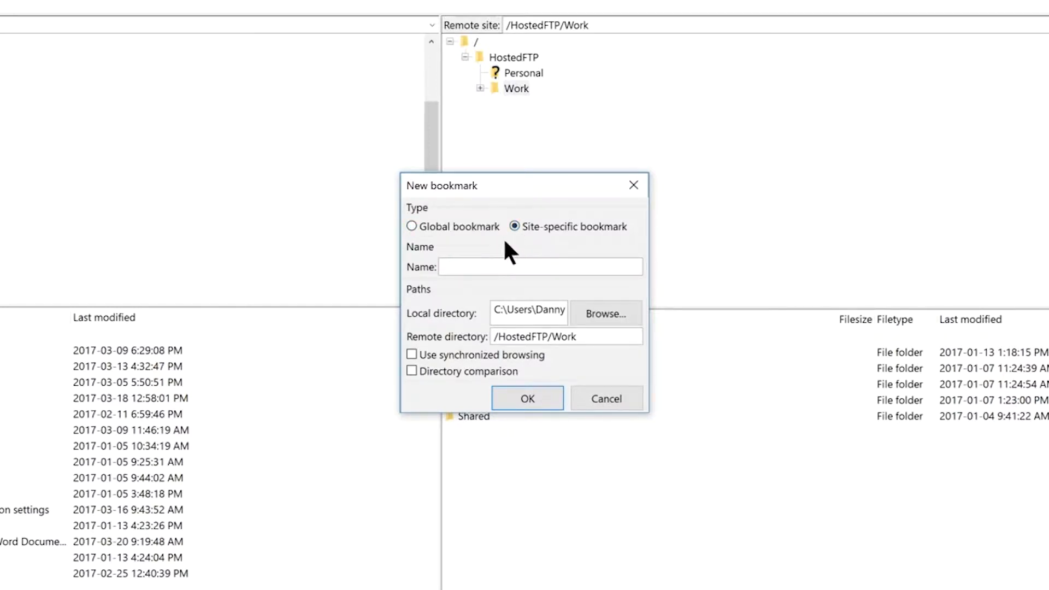
pyautogui.click(412, 226)
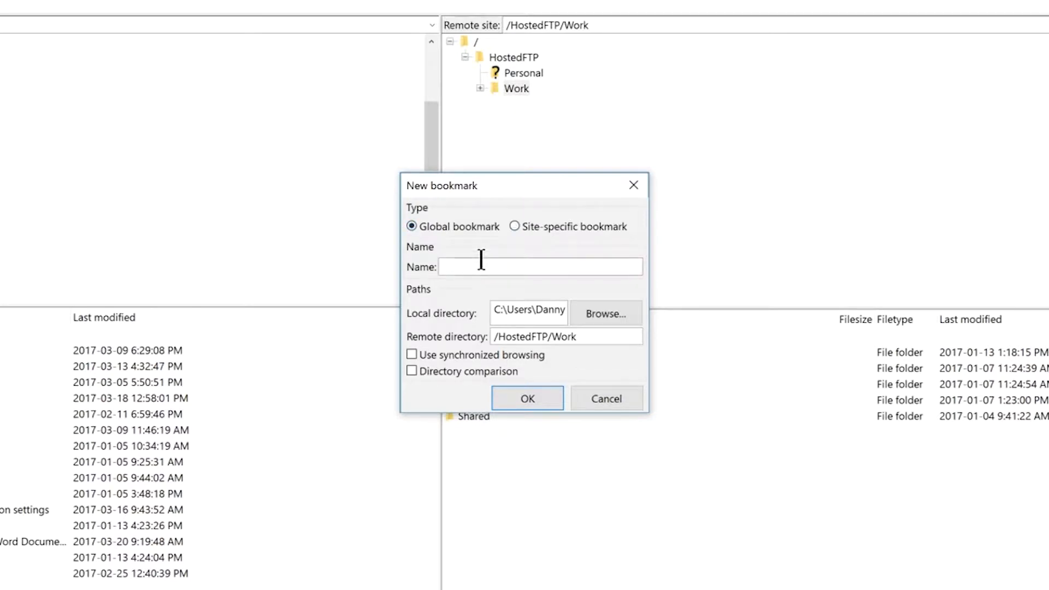
pyautogui.write('MAIN')
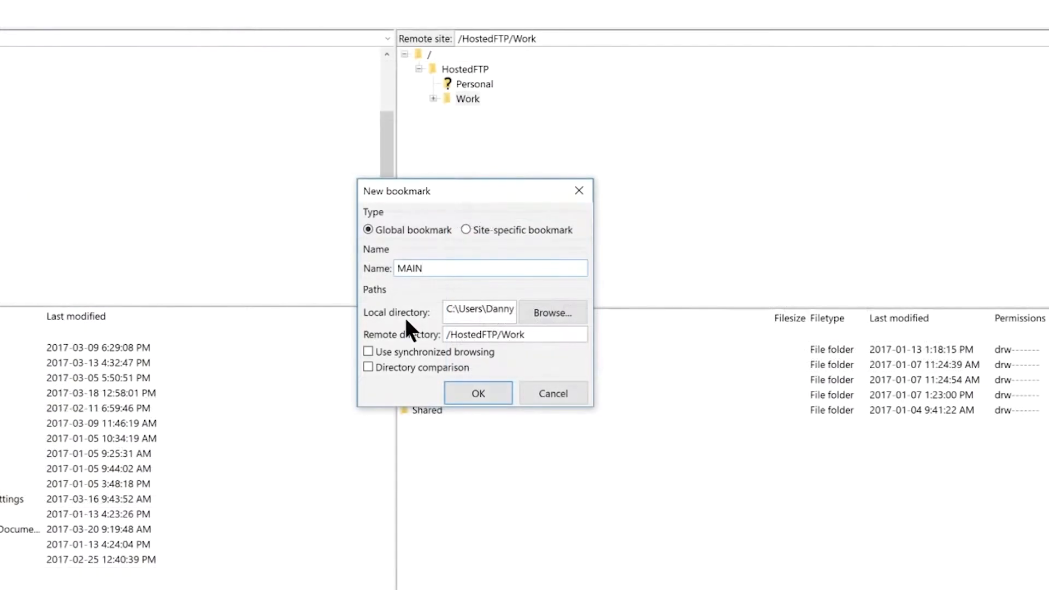
pyautogui.moveTo(552, 312)
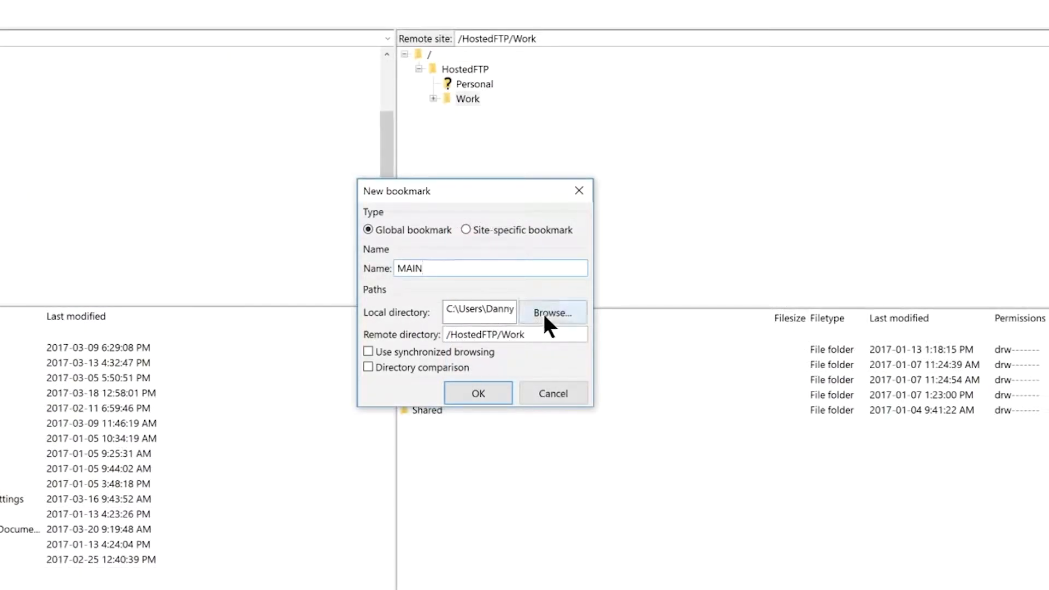
pyautogui.click(552, 312)
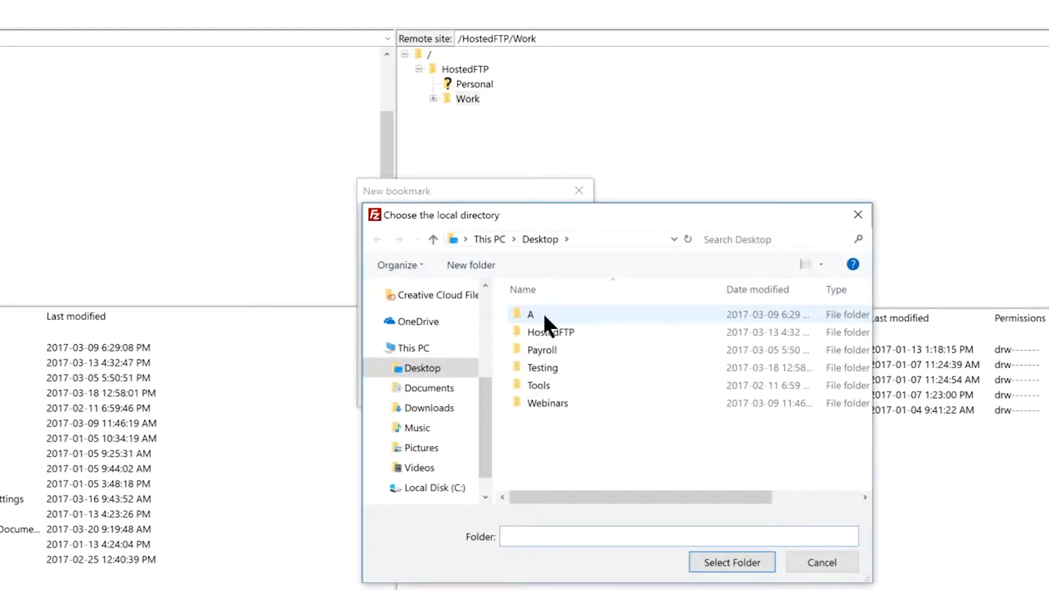
pyautogui.doubleClick(550, 331)
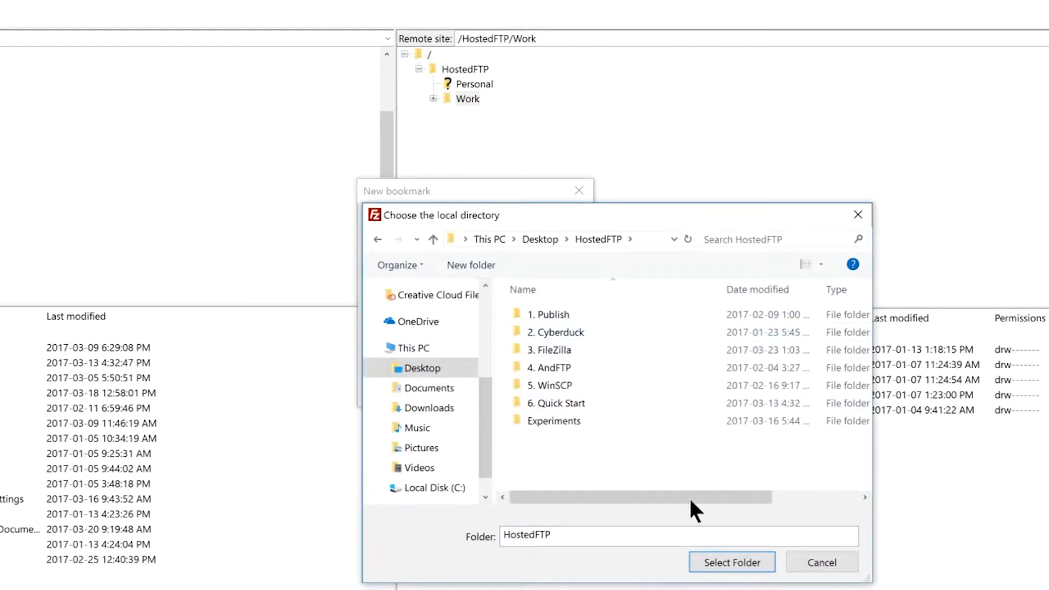
pyautogui.click(731, 562)
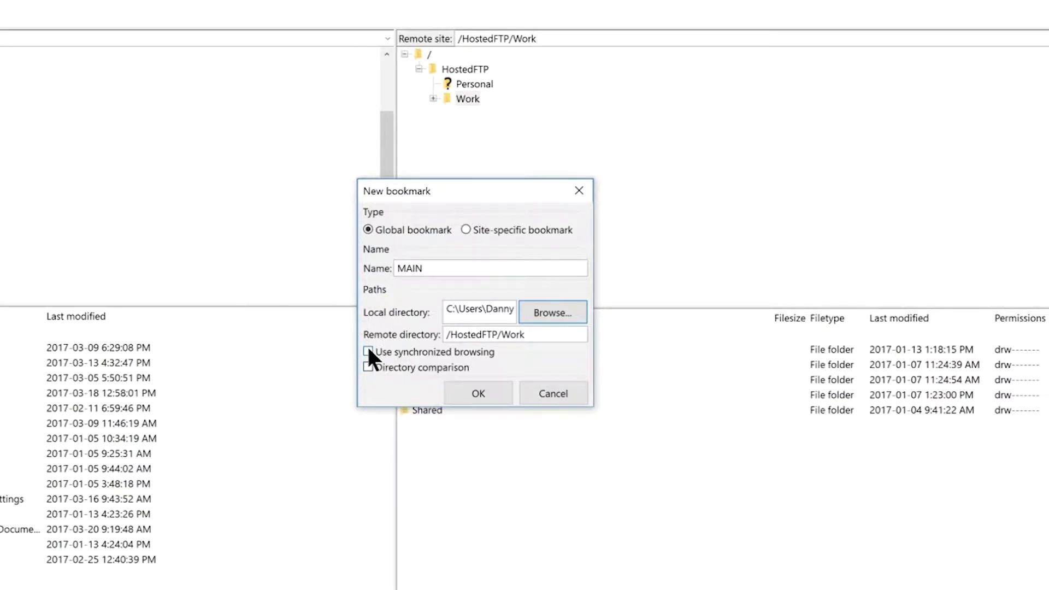
# Try synchronized browsing and directory comparison for the bookmark, then save MAIN.
pyautogui.click(367, 351)
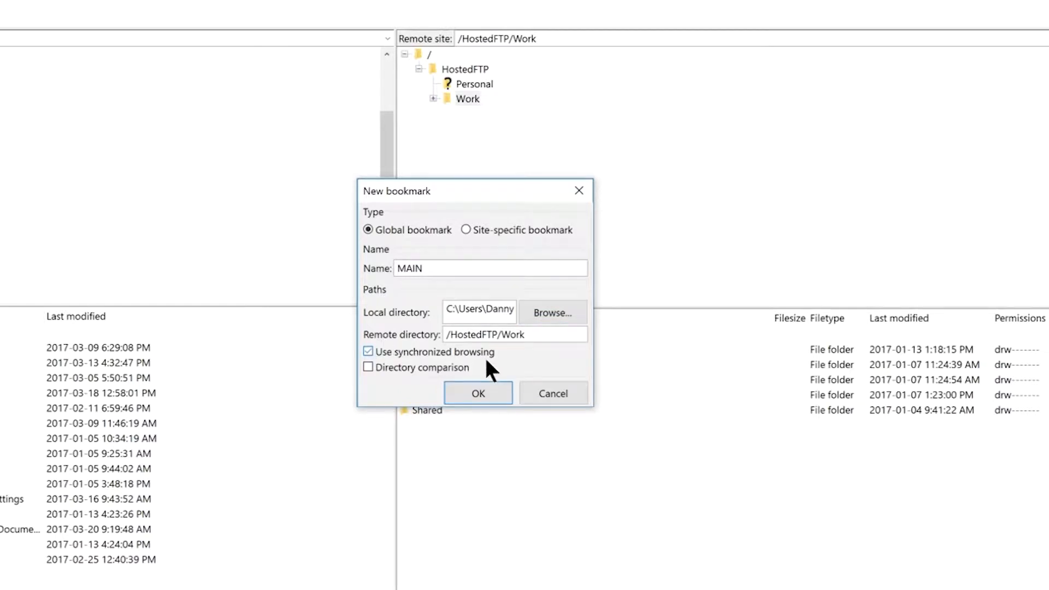
pyautogui.moveTo(458, 368)
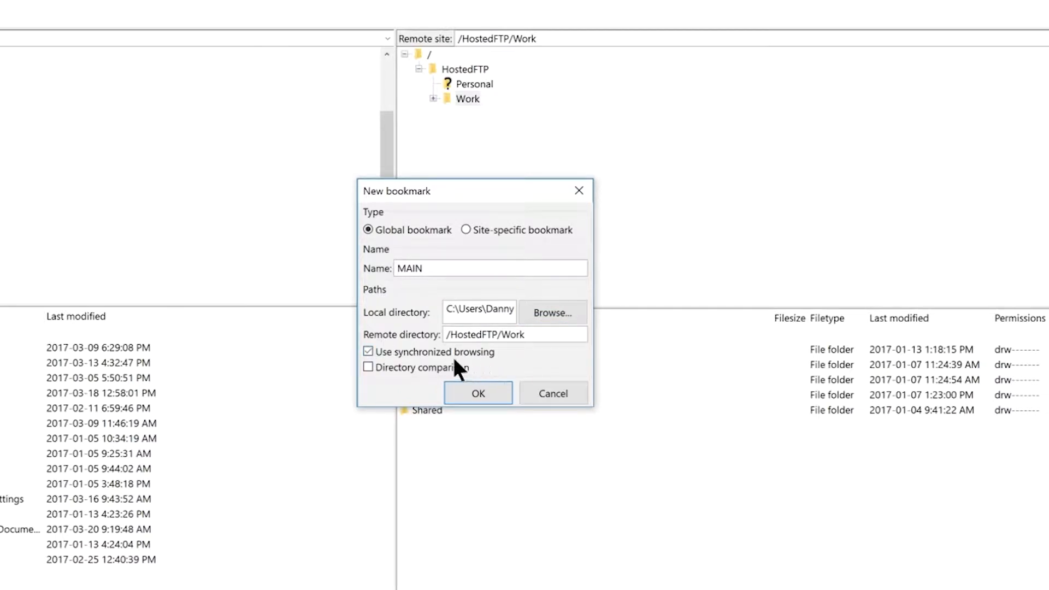
pyautogui.click(367, 351)
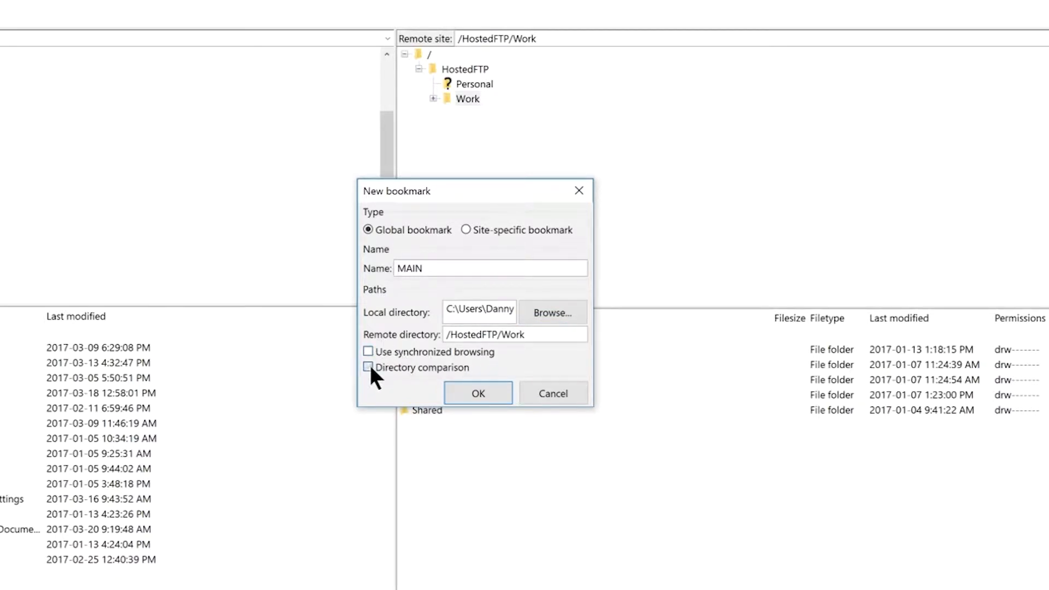
pyautogui.click(368, 367)
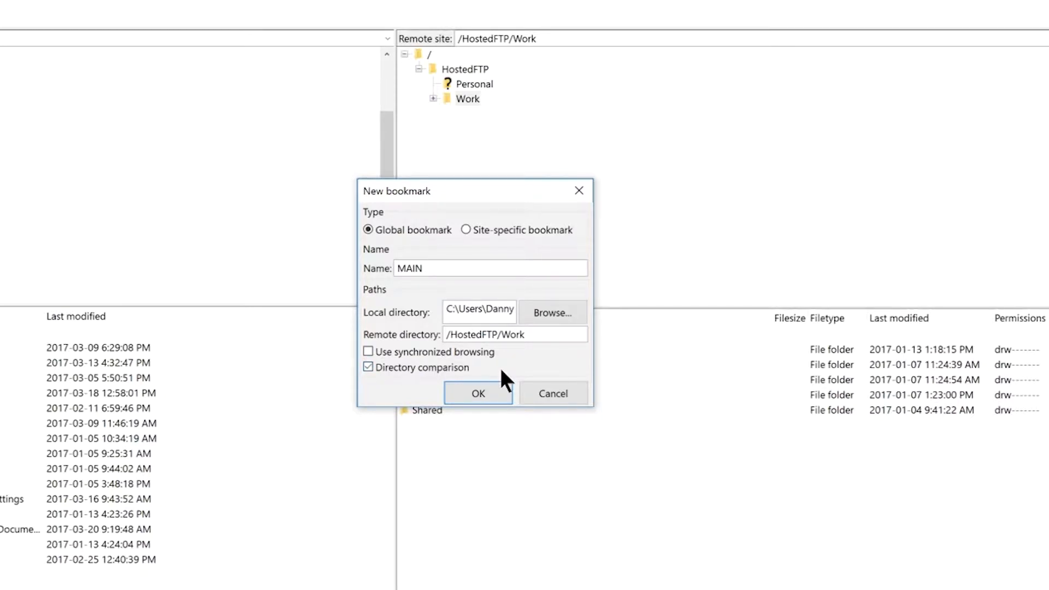
pyautogui.click(368, 367)
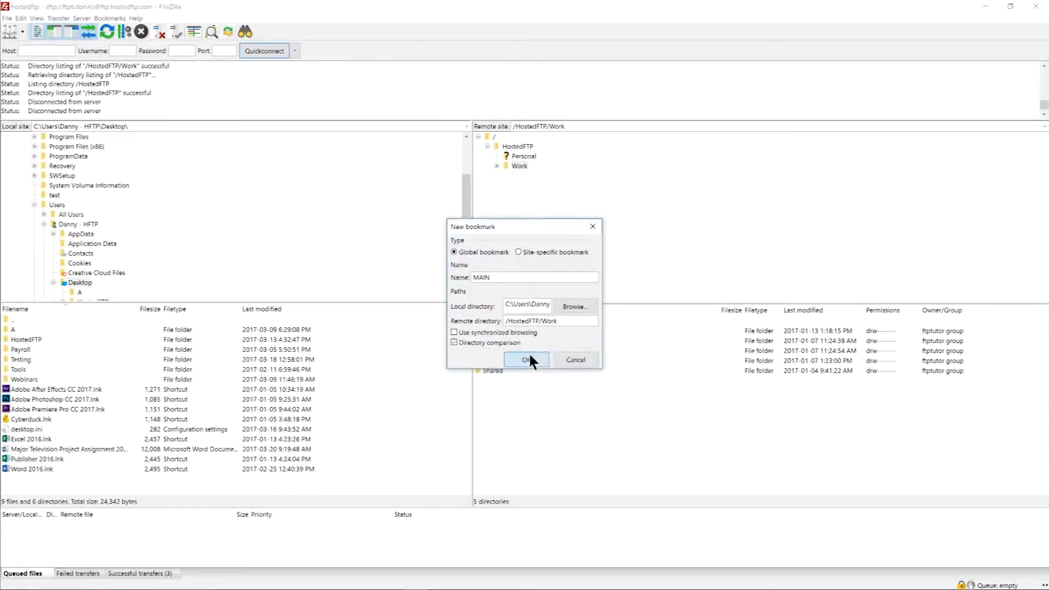
pyautogui.click(526, 359)
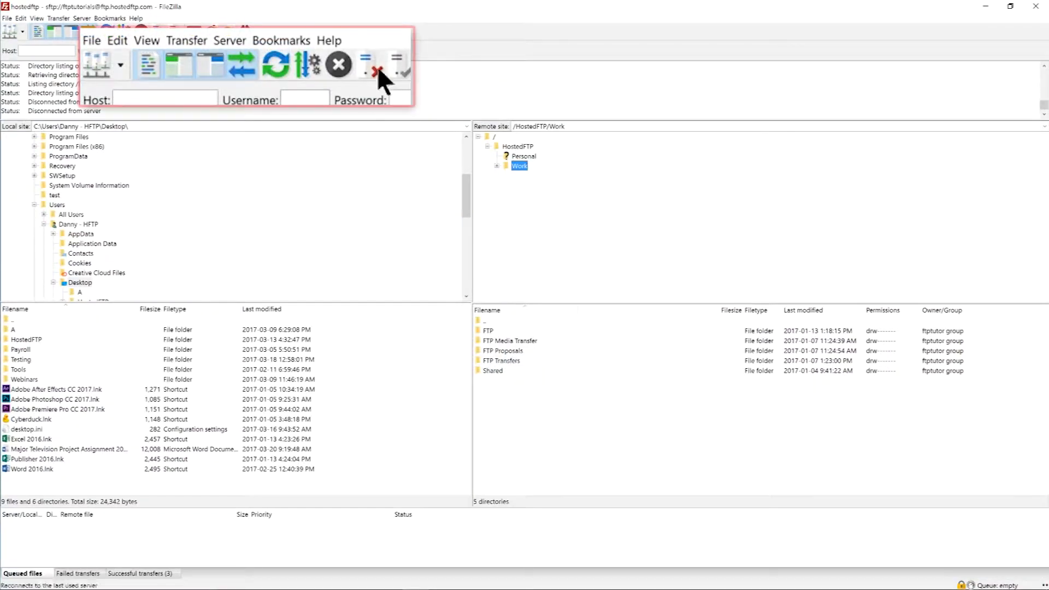
# Jump to the MAIN bookmark's folders, then show HostedFTP on the server.
pyautogui.click(280, 40)
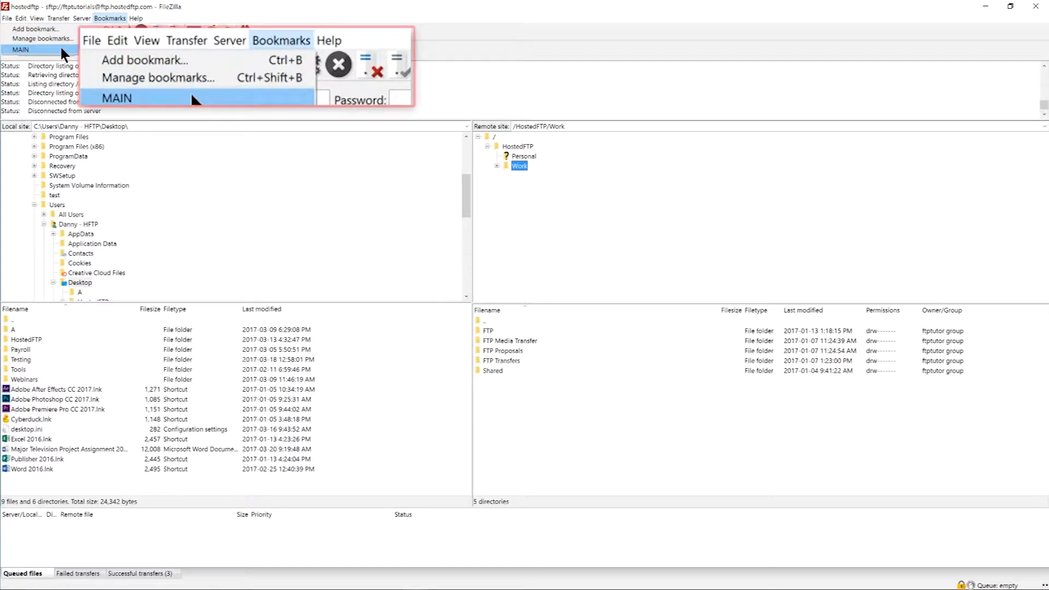
pyautogui.click(117, 98)
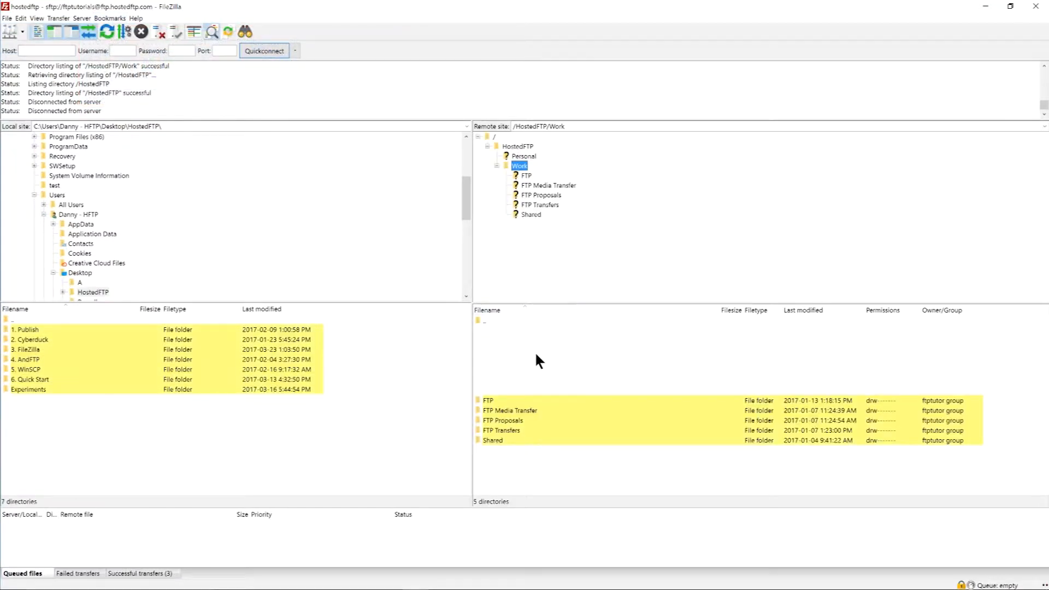
pyautogui.click(518, 145)
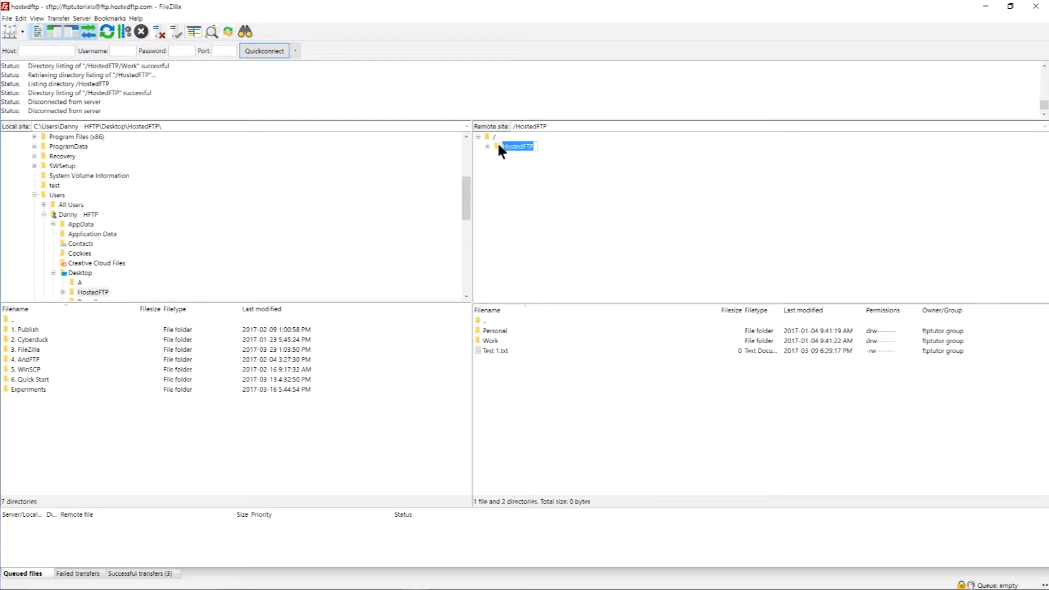
# Return the remote side to /HostedFTP/Work and start Server > Search remote files.
pyautogui.click(487, 147)
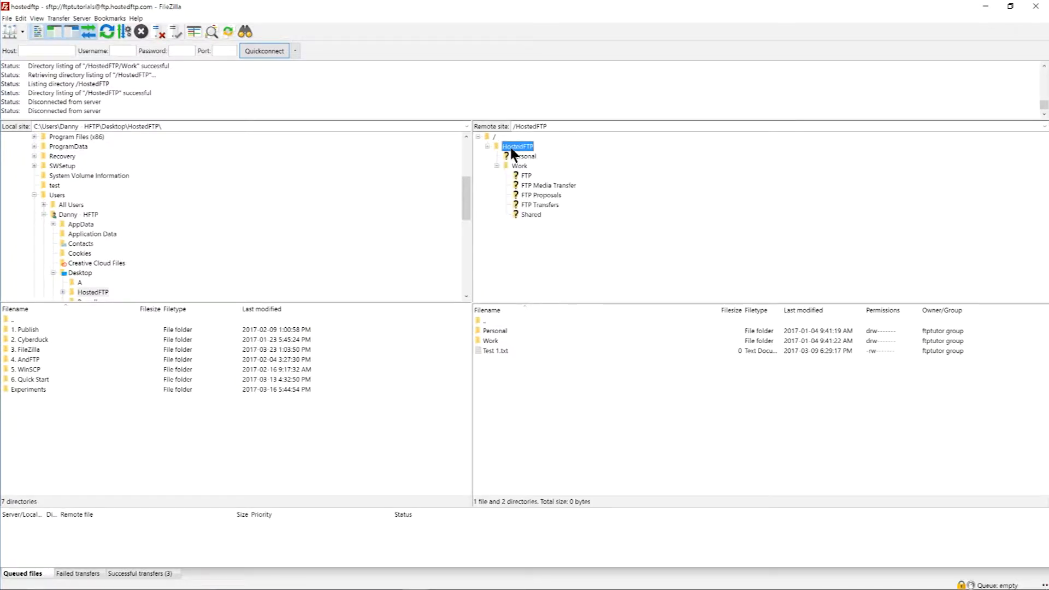
pyautogui.click(519, 166)
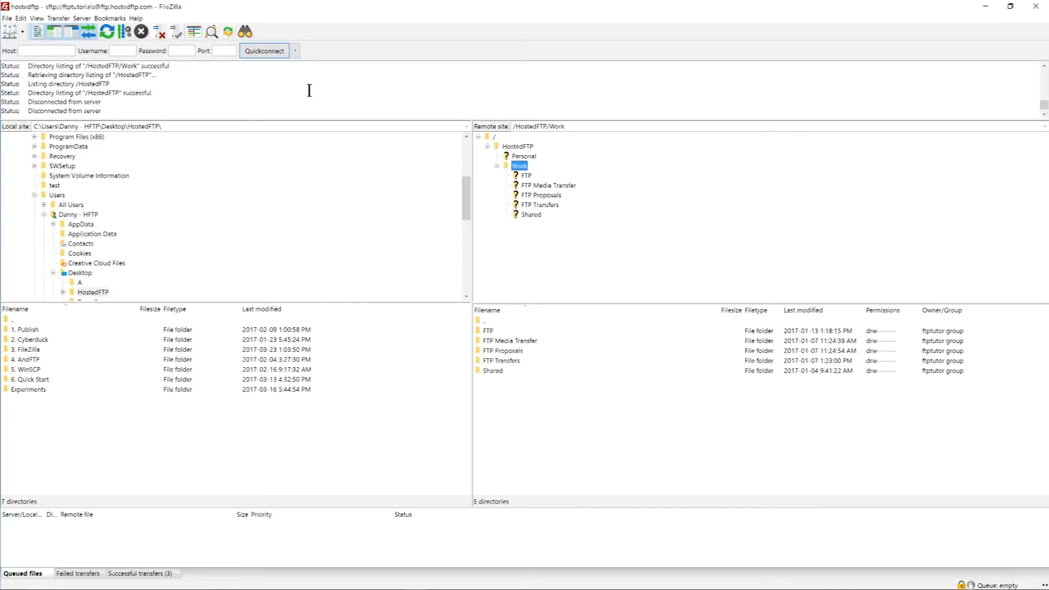
pyautogui.click(471, 55)
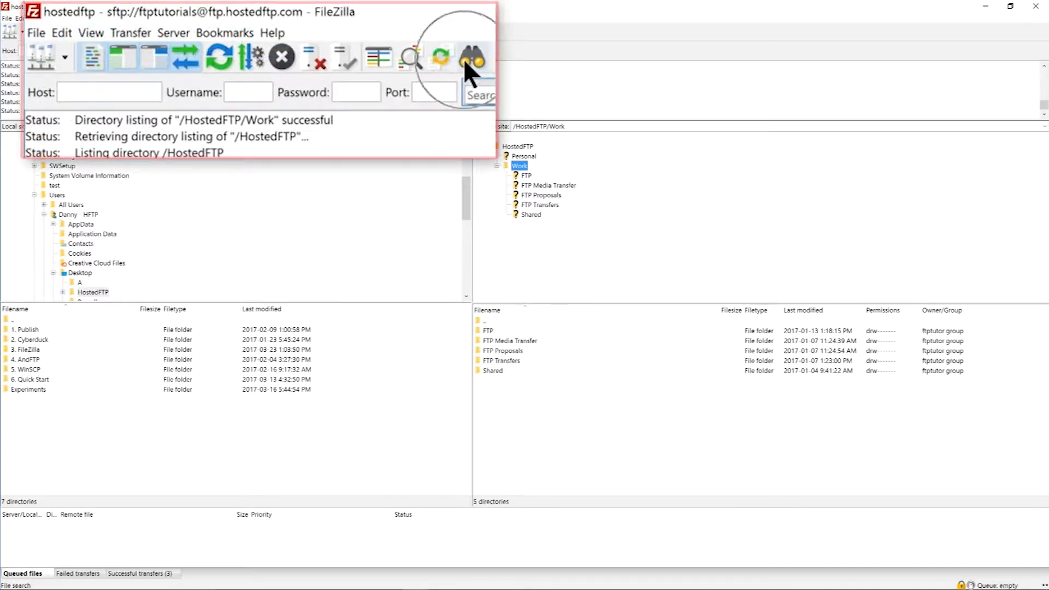
pyautogui.click(173, 33)
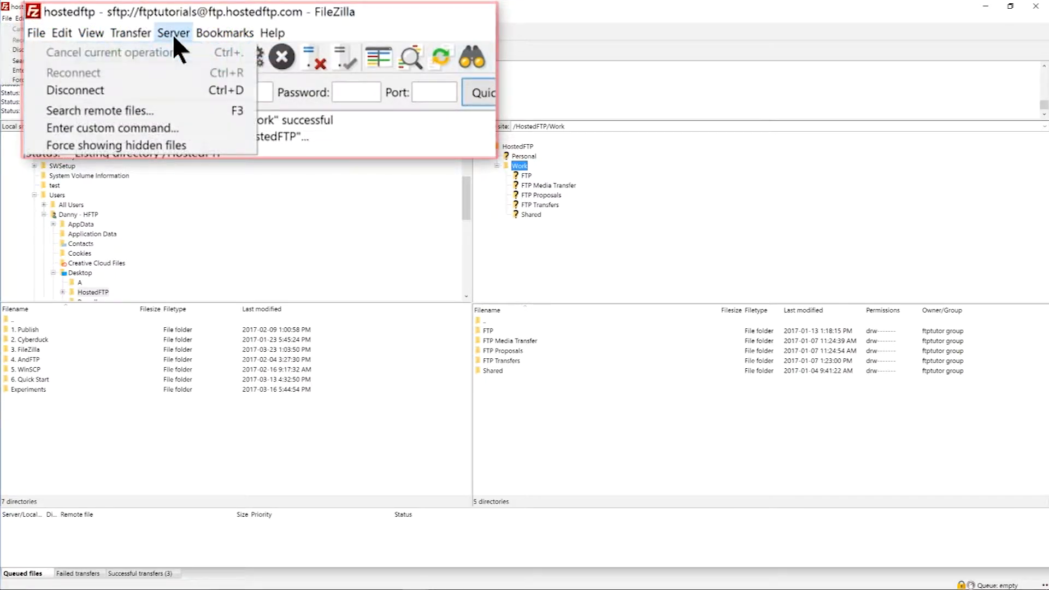
pyautogui.moveTo(100, 110)
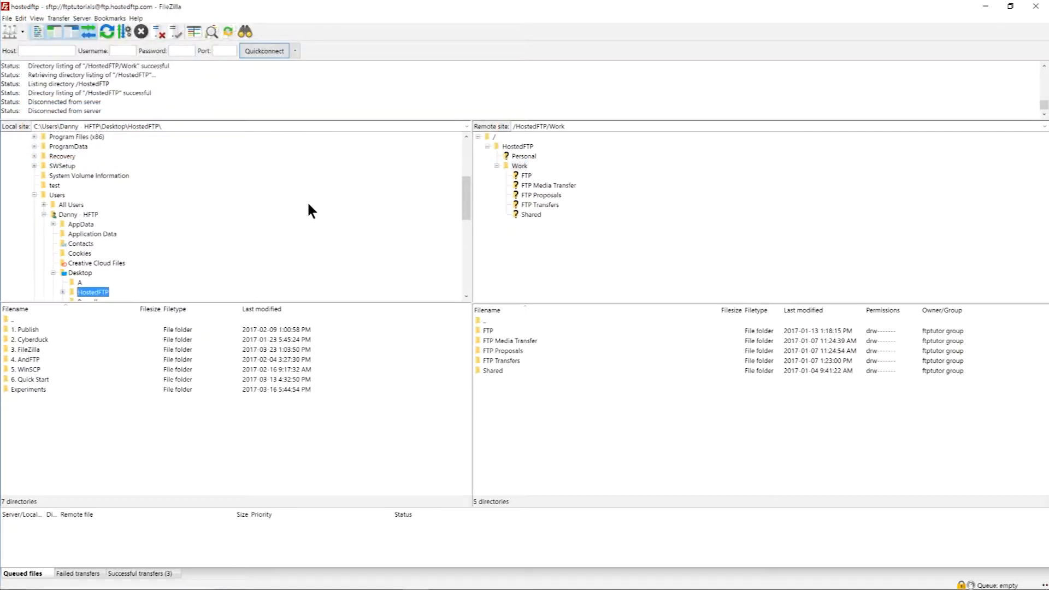
pyautogui.click(211, 32)
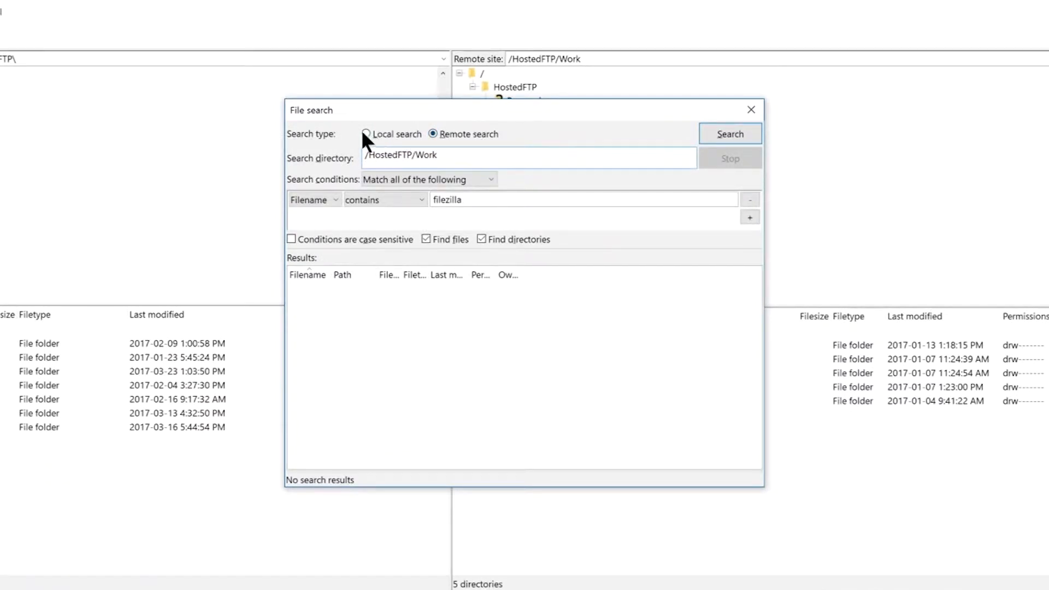
# Run a remote search for filenames containing 'filezilla', finding 4 files and 2 directories.
pyautogui.click(366, 134)
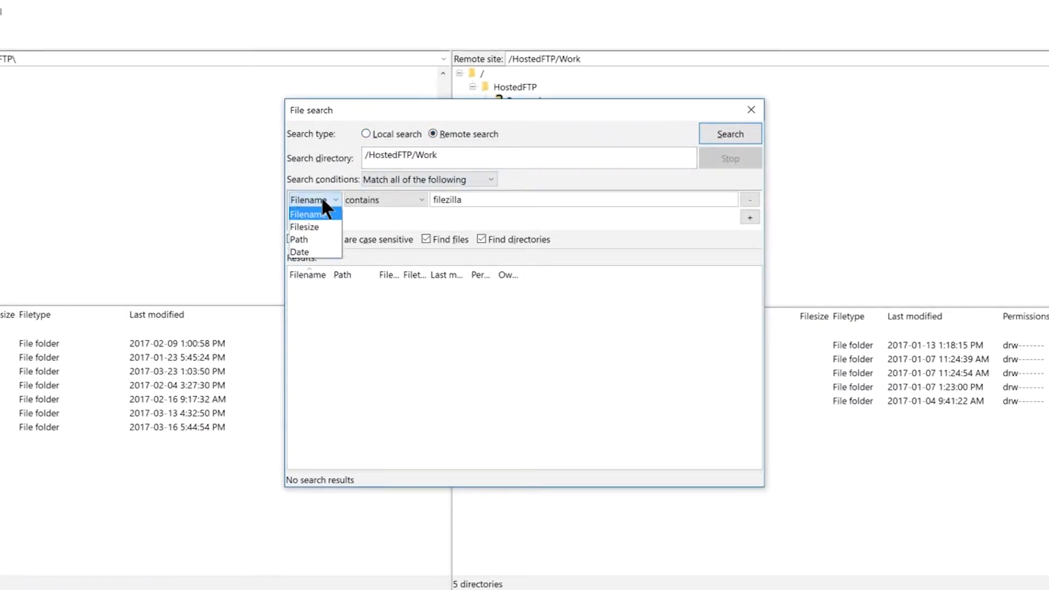
pyautogui.click(384, 199)
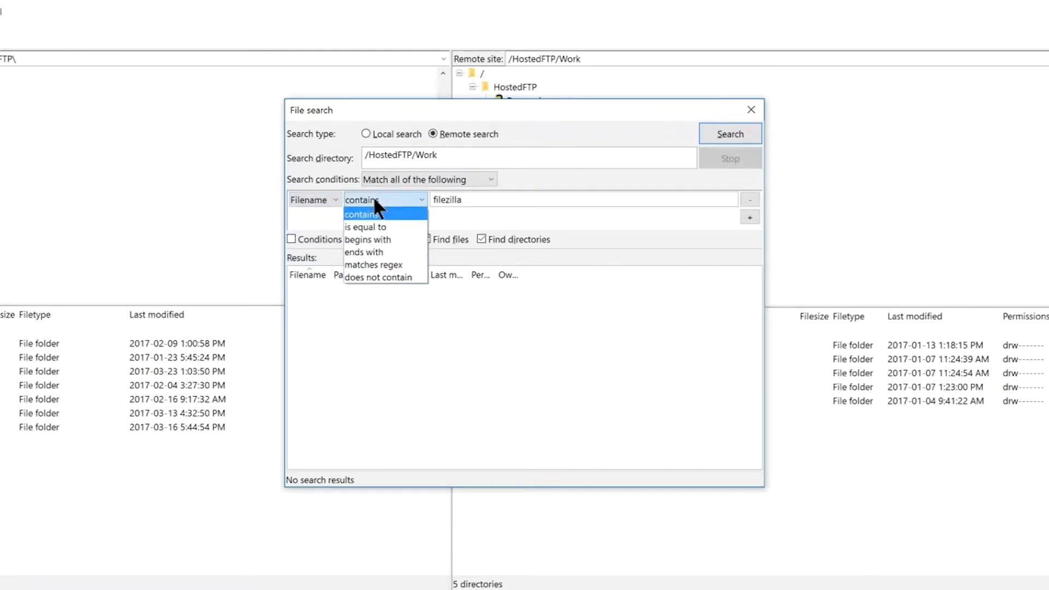
pyautogui.click(361, 200)
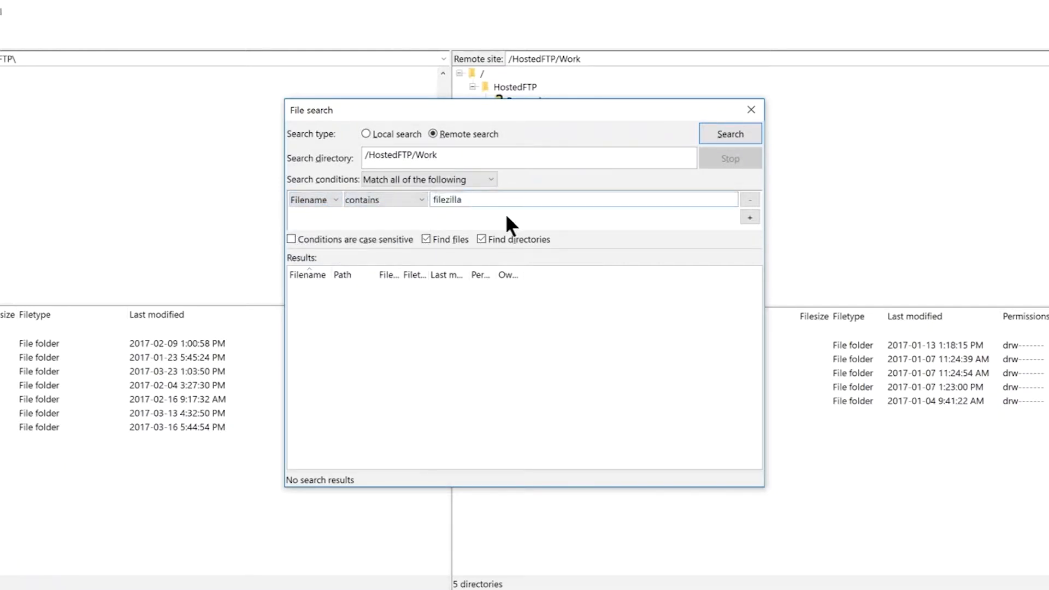
pyautogui.click(729, 133)
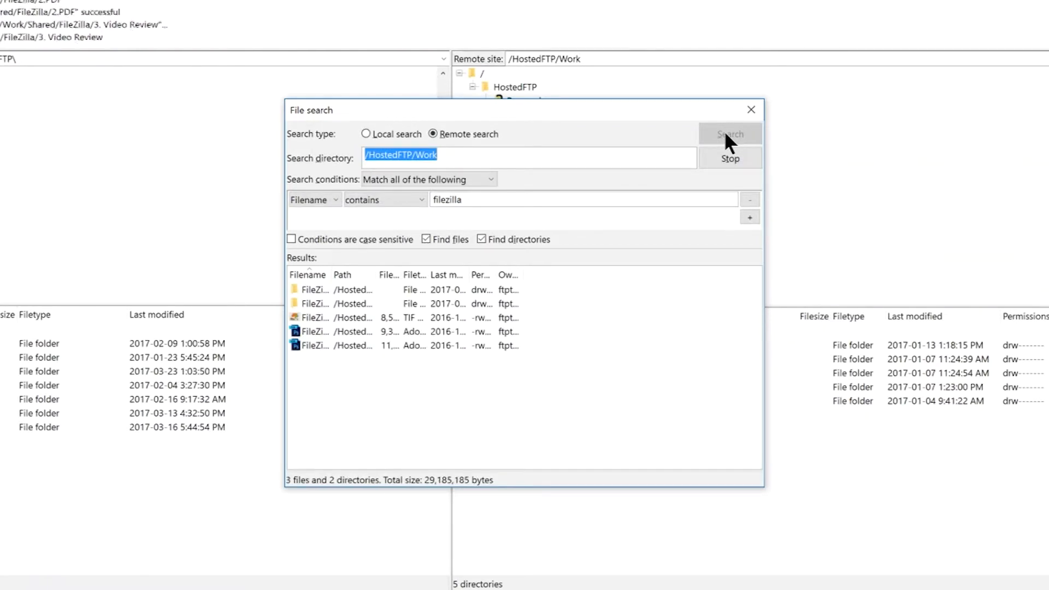
pyautogui.click(730, 133)
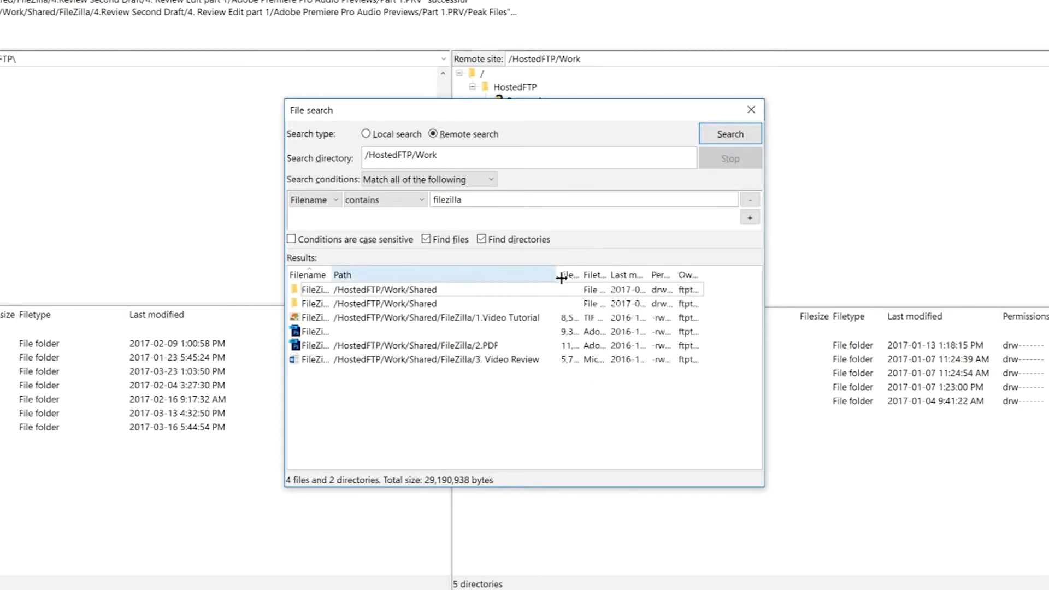
pyautogui.click(384, 289)
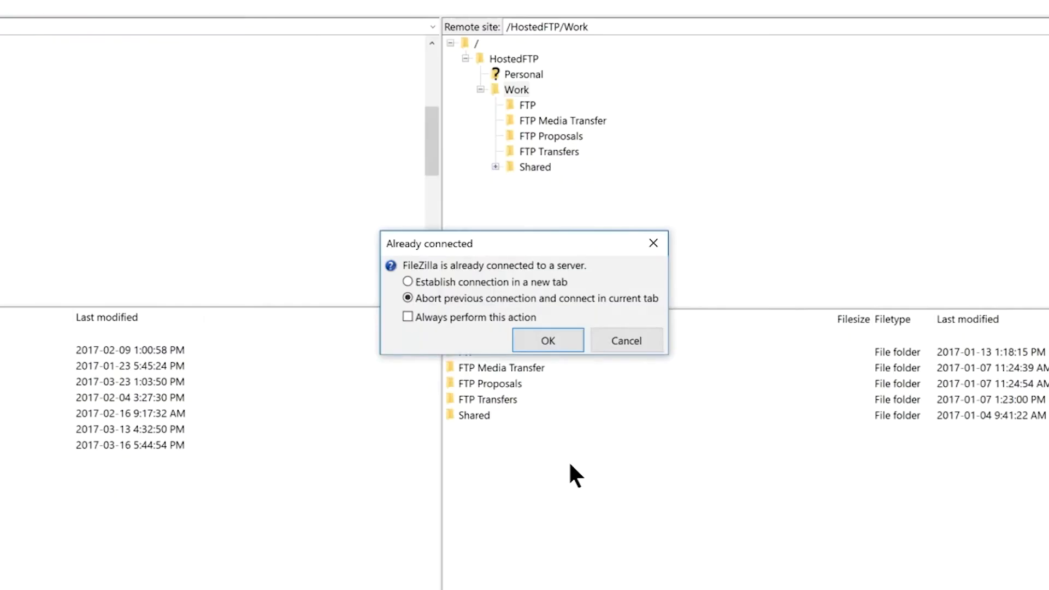
# Compare the new-tab and abort options in the Already connected prompt, then cancel it.
pyautogui.click(408, 282)
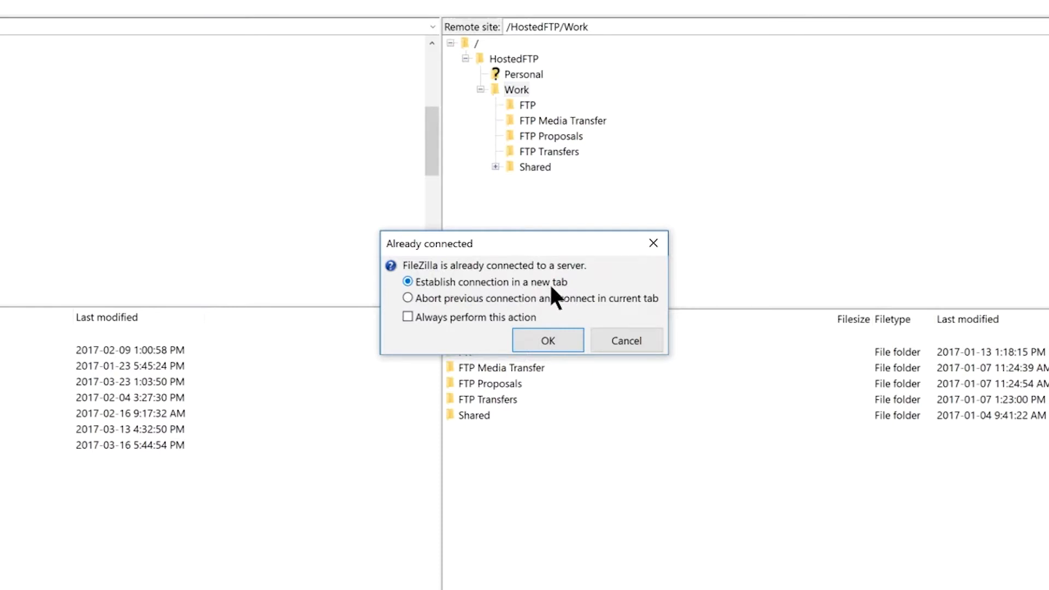
pyautogui.click(408, 298)
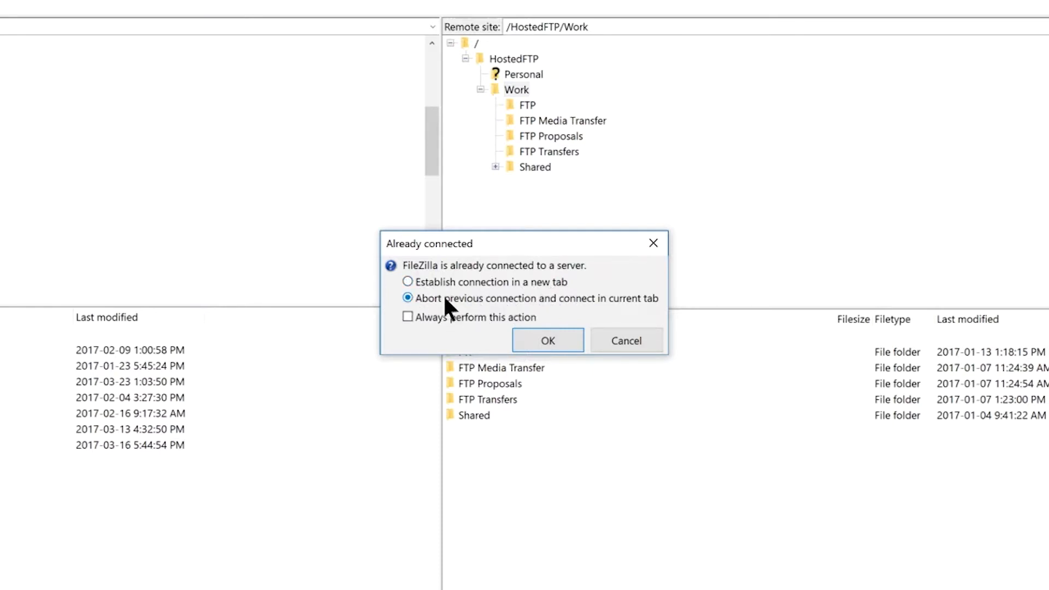
pyautogui.click(548, 340)
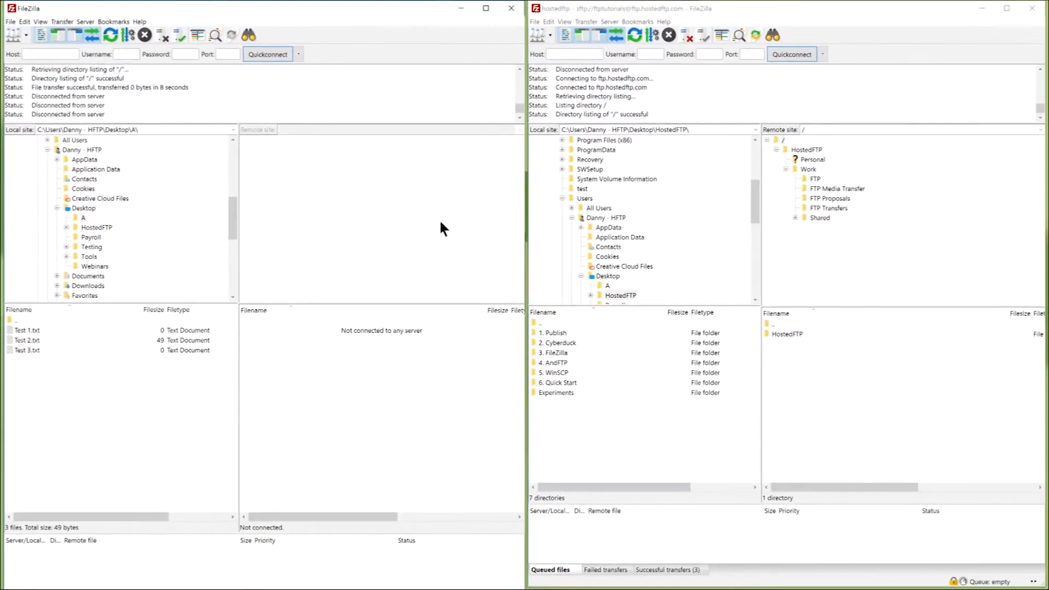
# Connect the second window to the saved admin site via Site Manager and select the local Test files.
pyautogui.click(11, 35)
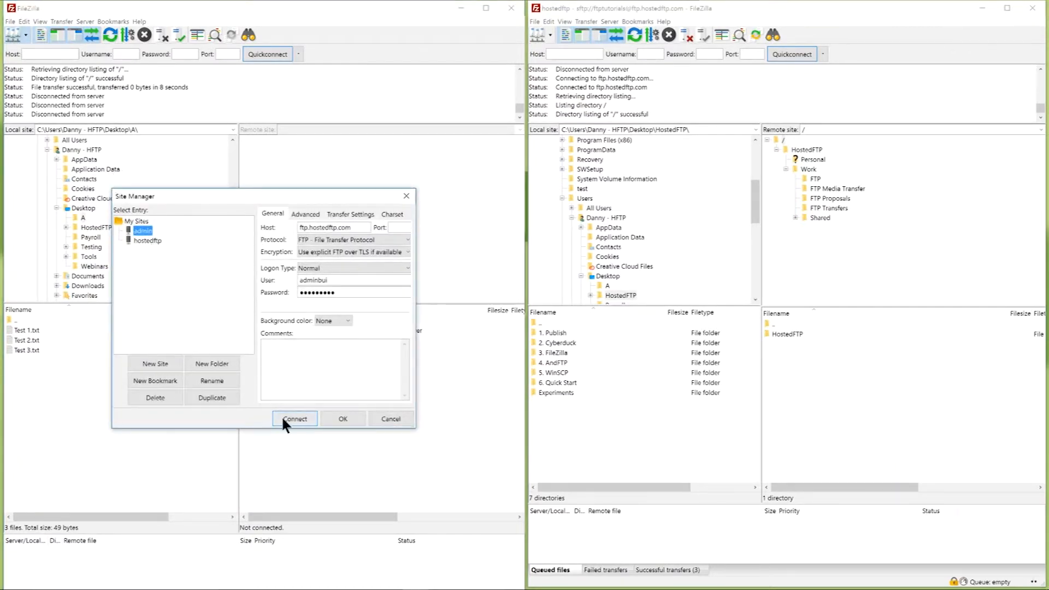
pyautogui.click(294, 418)
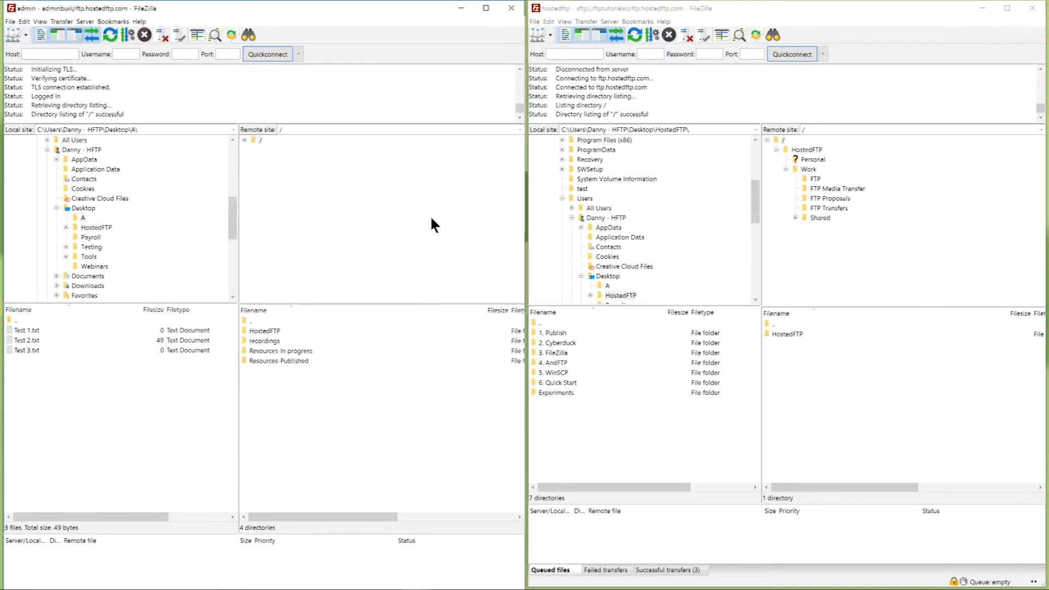
pyautogui.click(26, 330)
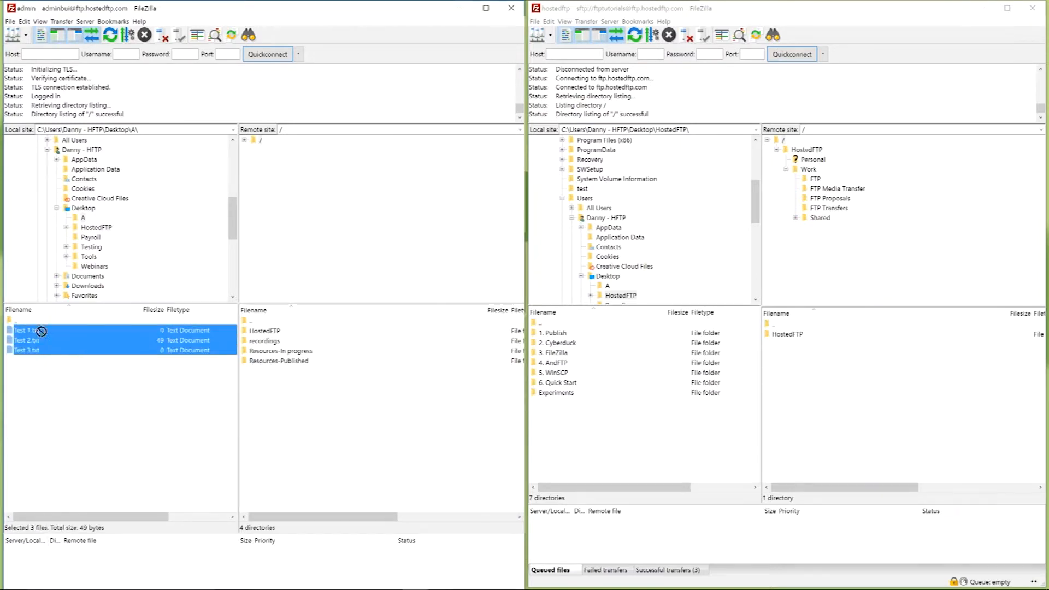